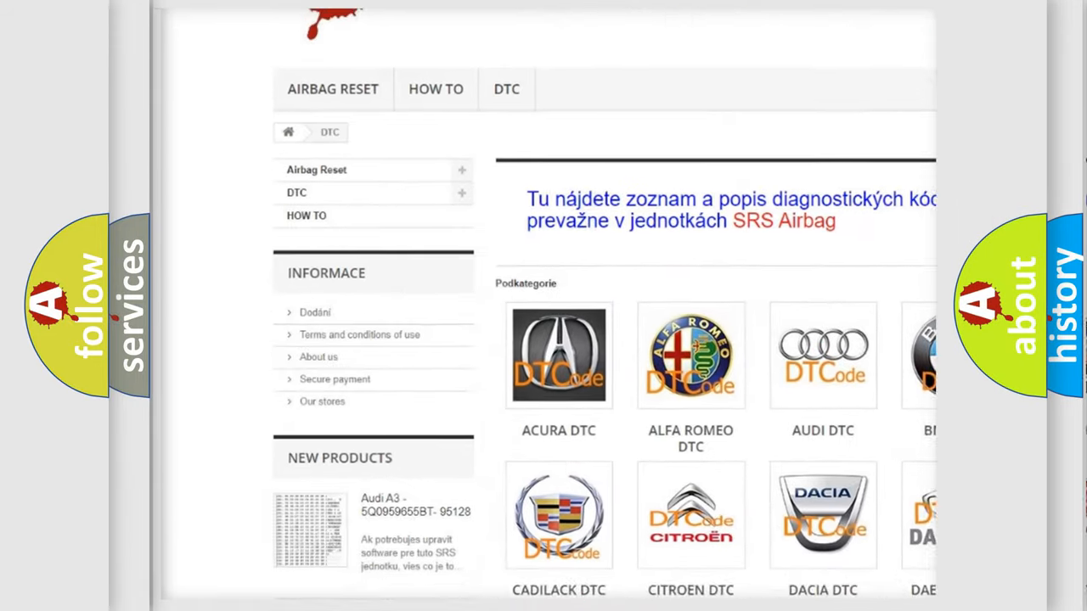
scroll("down", 3)
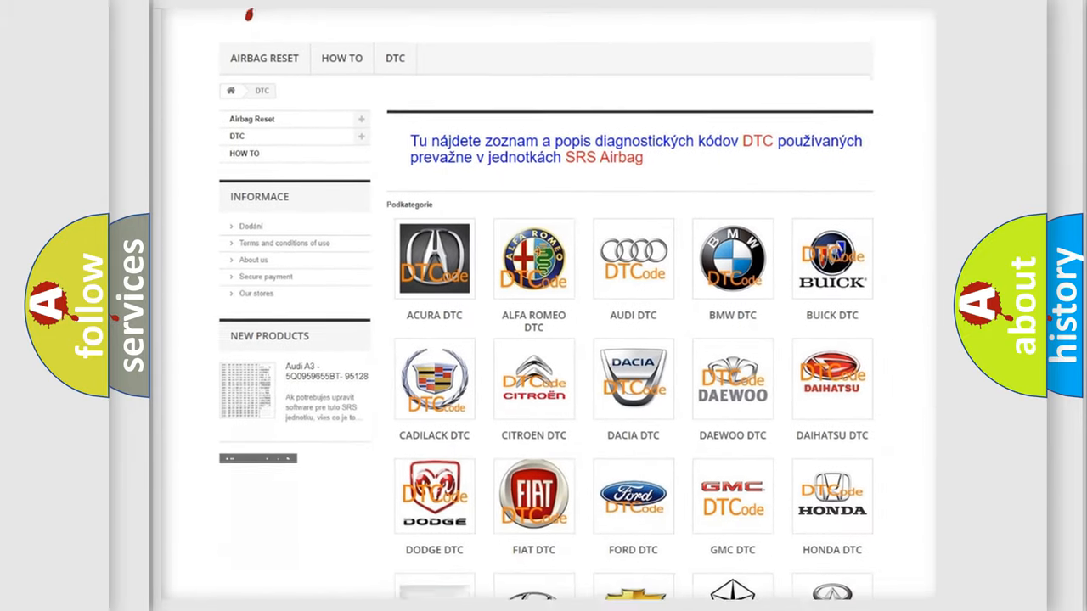
scroll("down", 3)
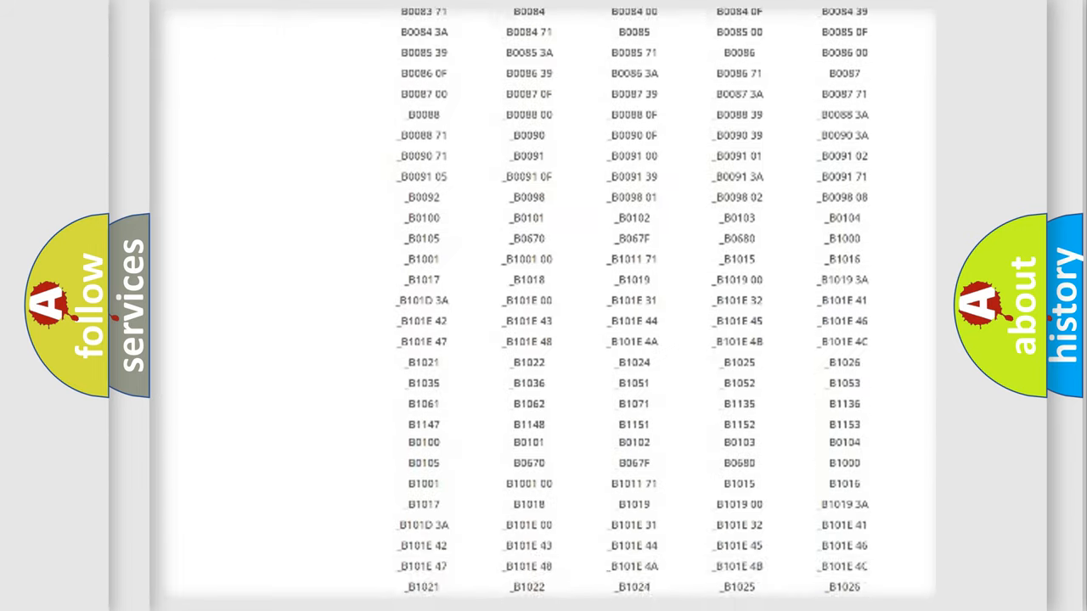
scroll("down", 3)
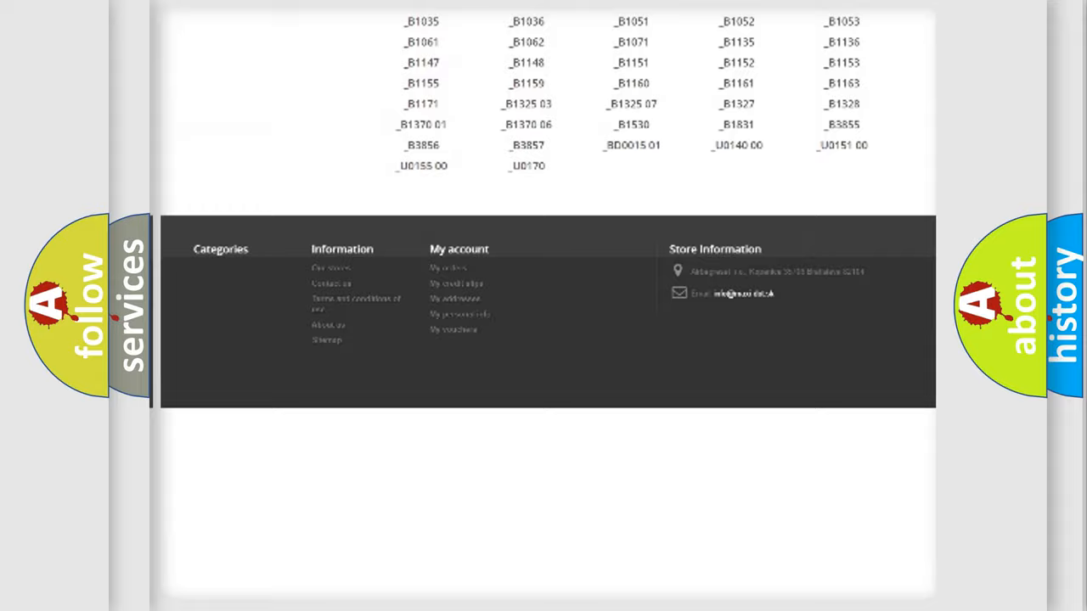